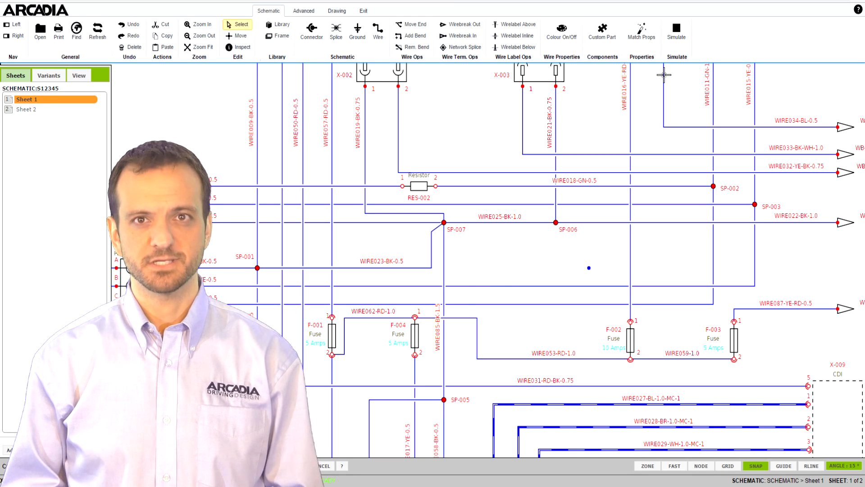
Step: Zoom-fit Sheet 1 of schematic S12345 so the whole sheet and title block are visible
{"action": "left_click", "coordinate": [561, 32]}
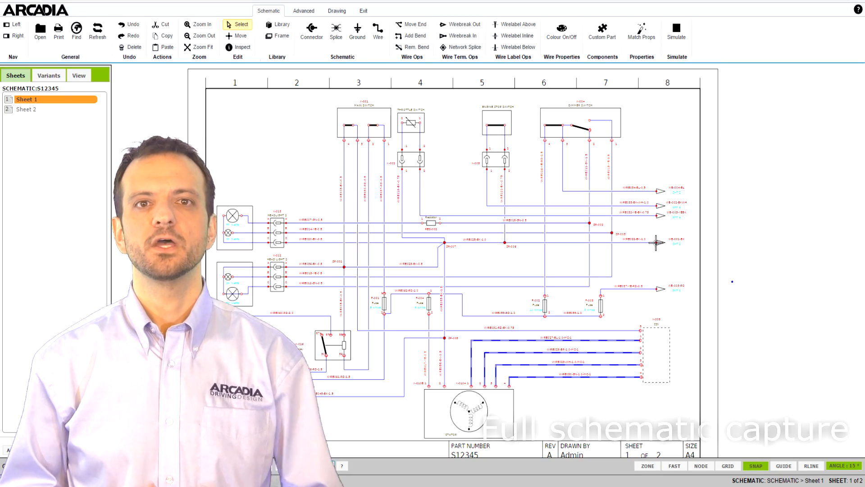
{"action": "right_click", "coordinate": [657, 241]}
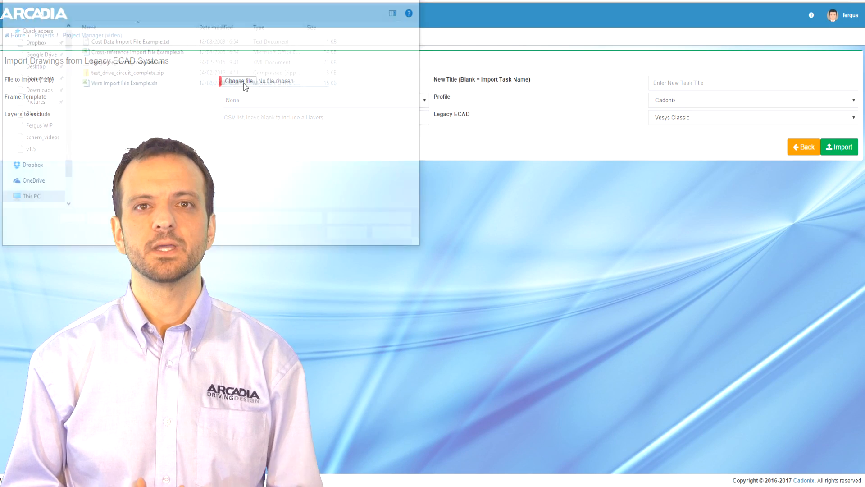
Step: Import test_drive_circuit_complete.zip as Vesys Classic and view job 31434 with 25 components, 37 wires
{"action": "left_click", "coordinate": [128, 72]}
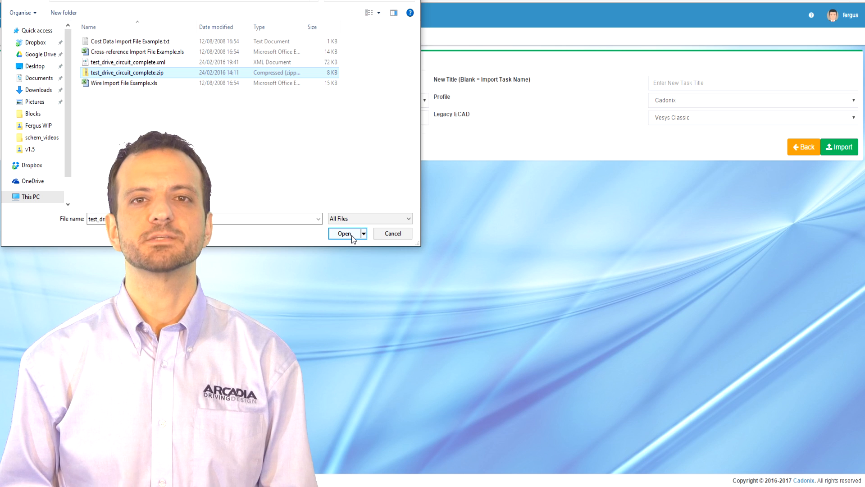
{"action": "left_click", "coordinate": [344, 233]}
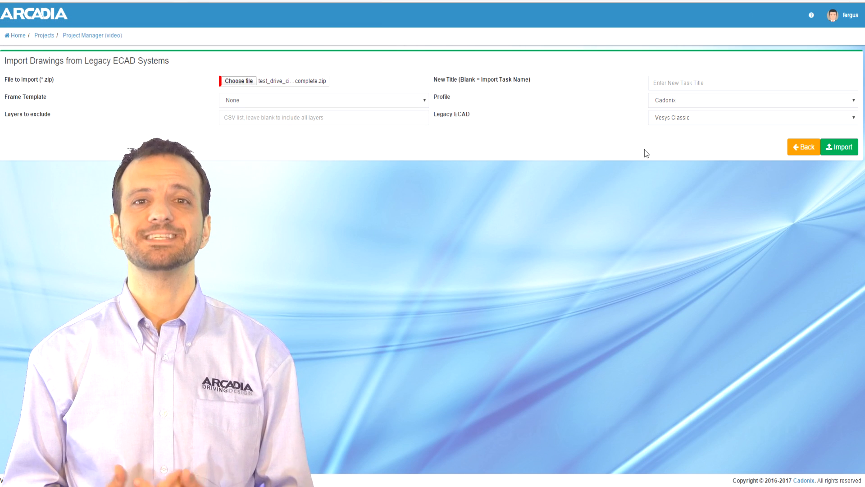
{"action": "mouse_move", "coordinate": [440, 217]}
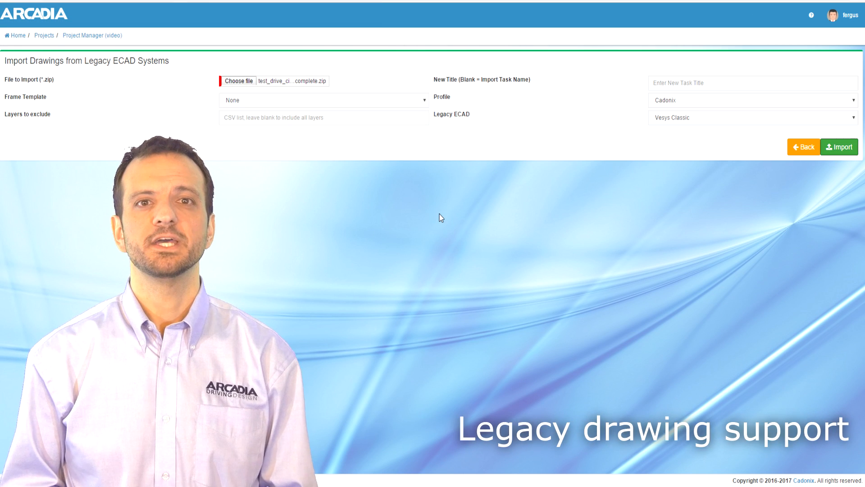
{"action": "left_click", "coordinate": [840, 147]}
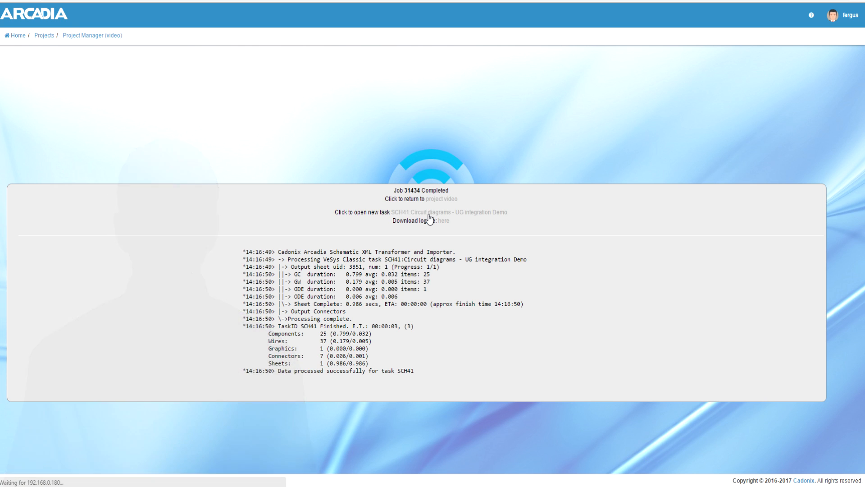
{"action": "left_click", "coordinate": [449, 212]}
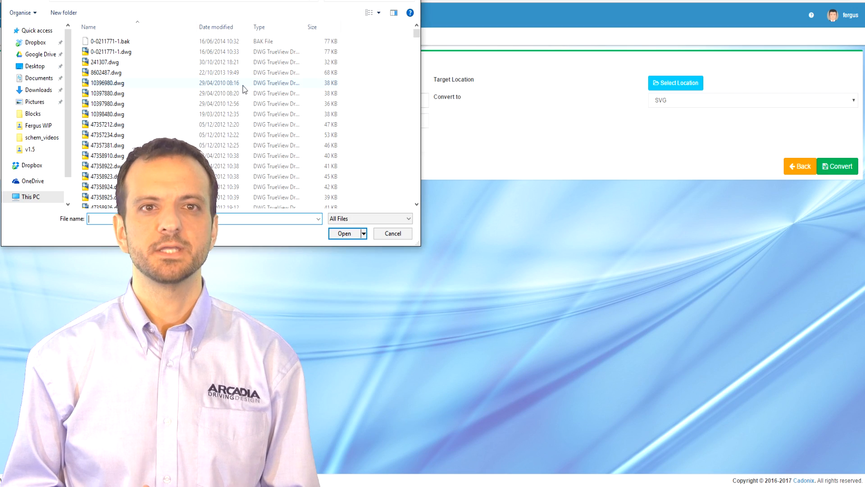
Step: Convert 47357381.dwg to SVG in the Video/ folder and view the converted images
{"action": "left_click", "coordinate": [344, 232]}
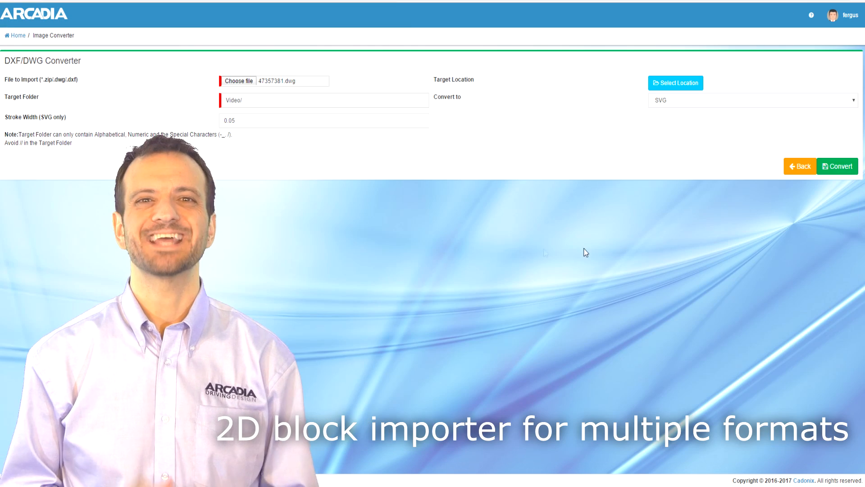
{"action": "left_click", "coordinate": [838, 166]}
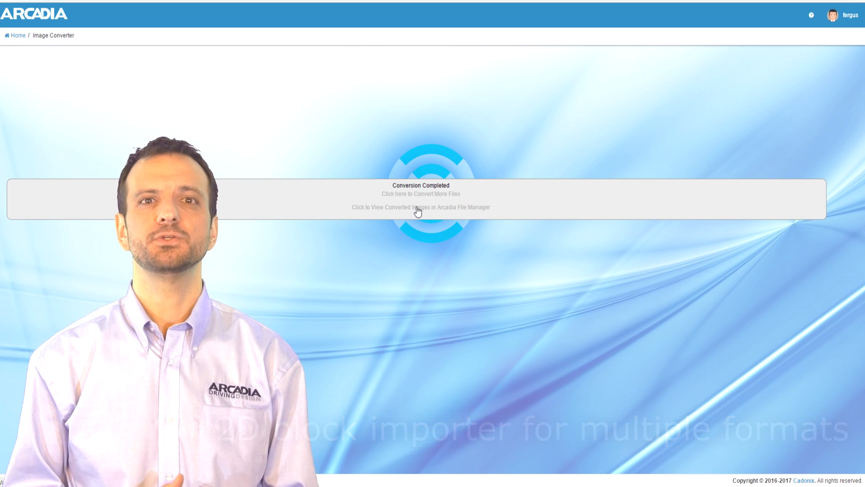
{"action": "left_click", "coordinate": [421, 207]}
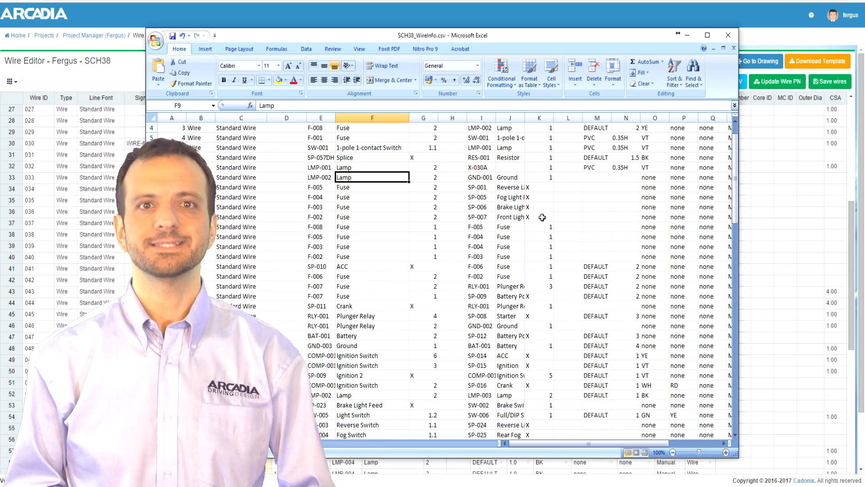
Step: Leave the Wire Editor and show schematic VIDEO0123 Sheet 1 with the Library Favourites panel
{"action": "scroll", "scroll_direction": "down", "scroll_amount": 3}
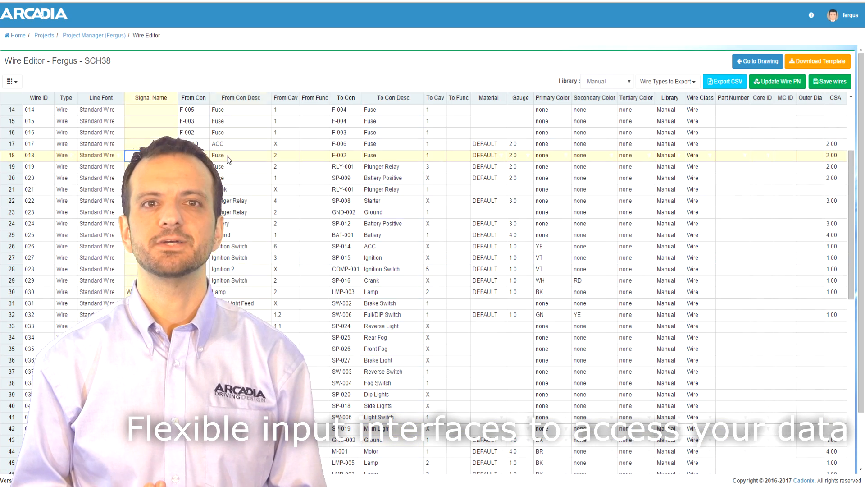
{"action": "scroll", "scroll_direction": "down", "scroll_amount": 3}
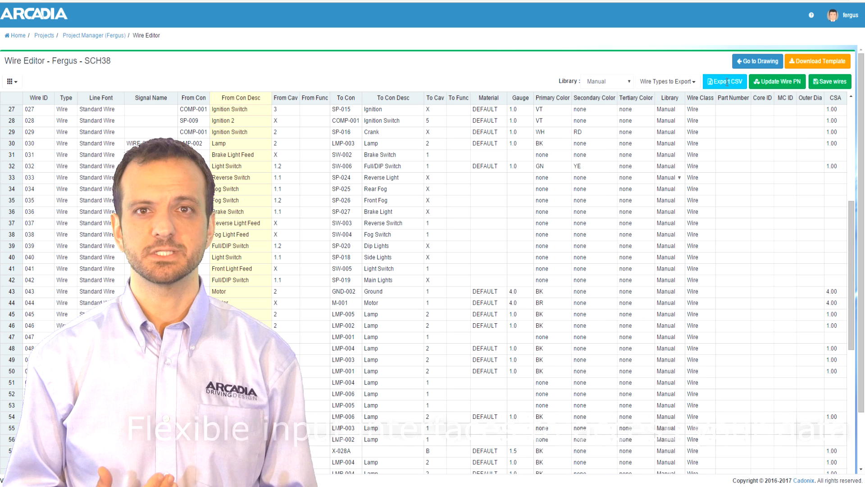
{"action": "left_click", "coordinate": [725, 81]}
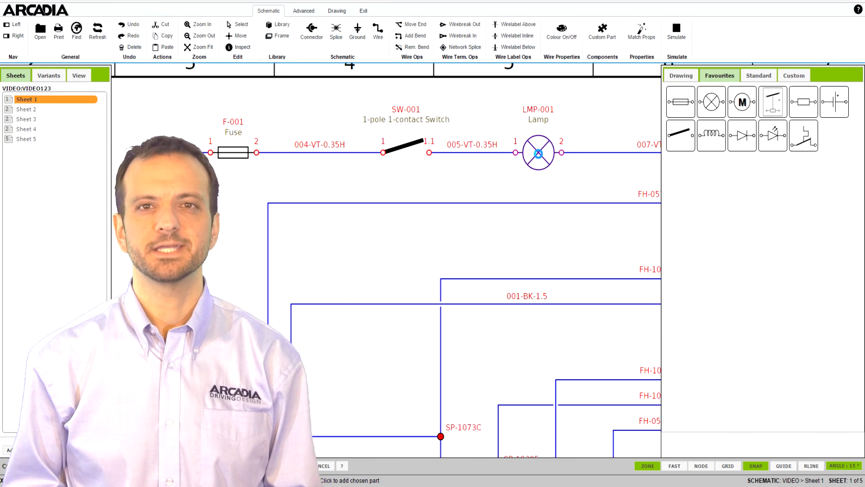
Step: Search the Standard library for 'res' and pick the Resistor part
{"action": "left_click", "coordinate": [758, 75]}
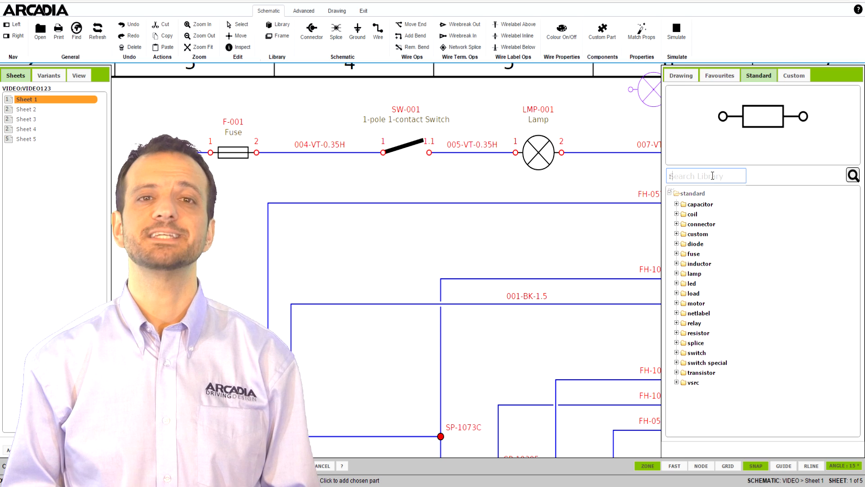
{"action": "type", "text": "res"}
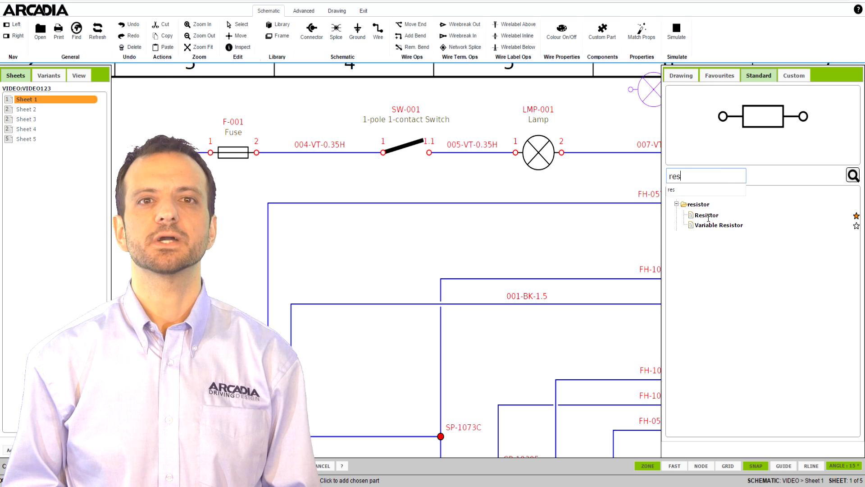
{"action": "left_click", "coordinate": [369, 303]}
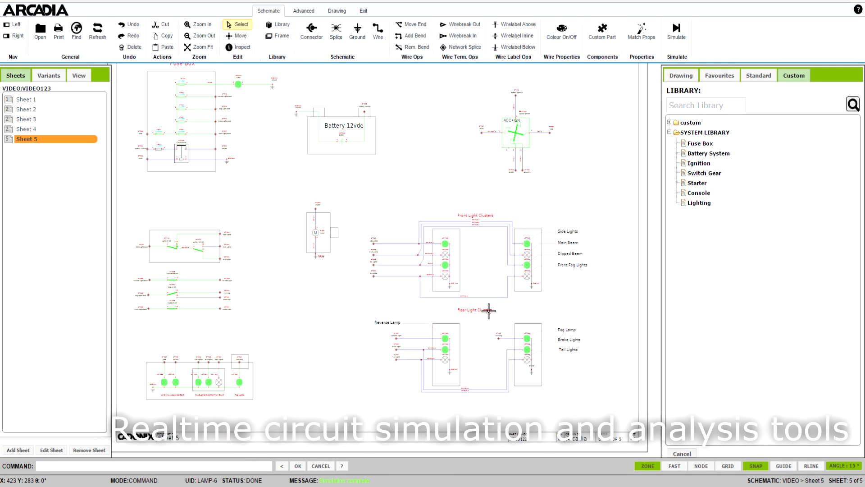
Step: Inspect simulated values on Sheet 5, then return to schematic S12345 Sheet 1
{"action": "left_click", "coordinate": [515, 132]}
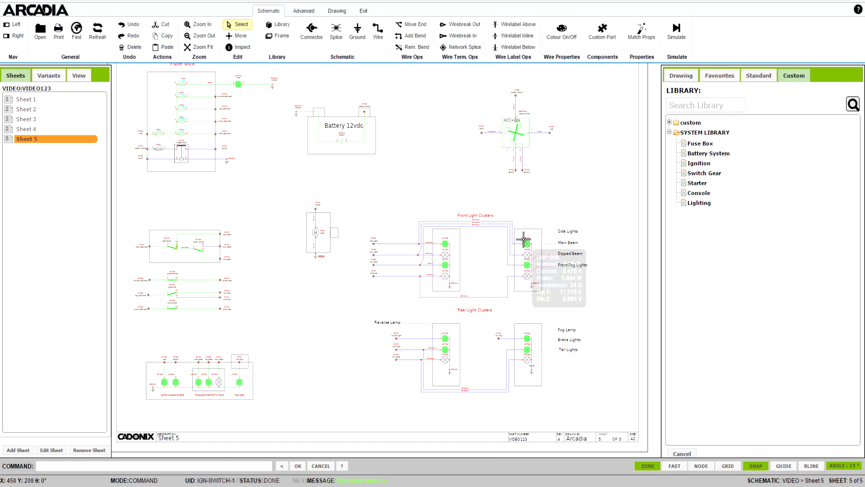
{"action": "left_click", "coordinate": [675, 32]}
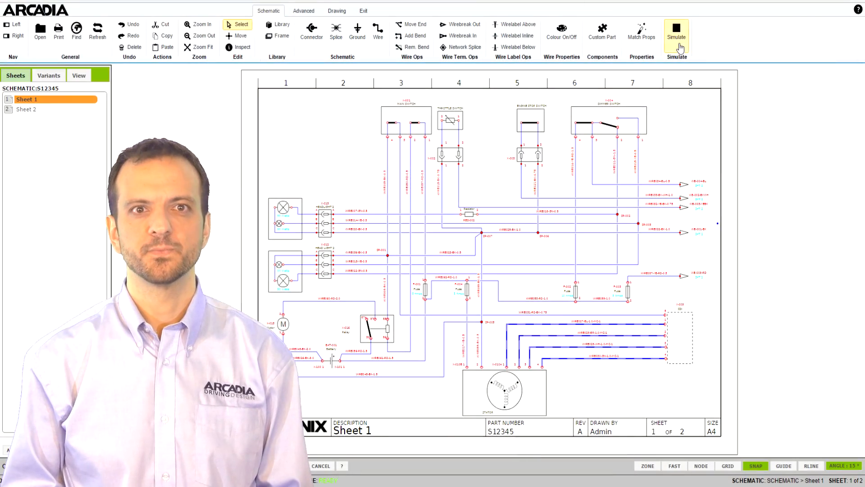
Step: Run the circuit simulation on S12345 Sheet 1, then return to the Samples project manager
{"action": "left_click", "coordinate": [677, 32]}
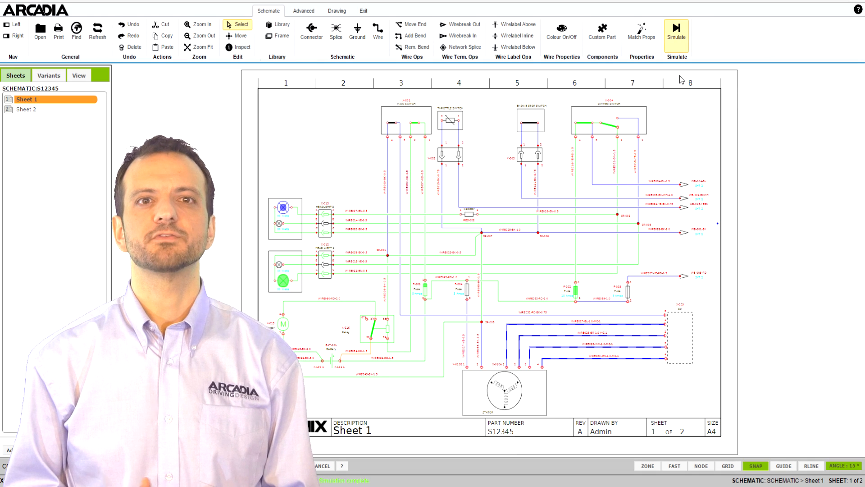
{"action": "left_click", "coordinate": [675, 34]}
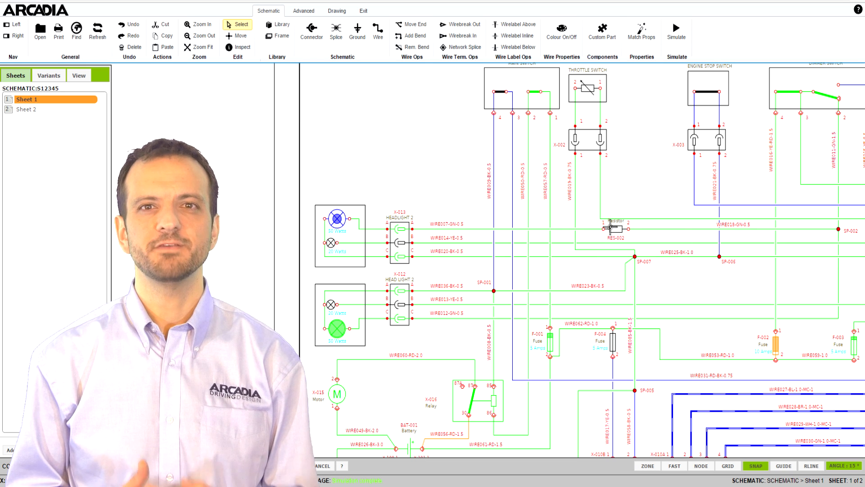
{"action": "left_click", "coordinate": [614, 228]}
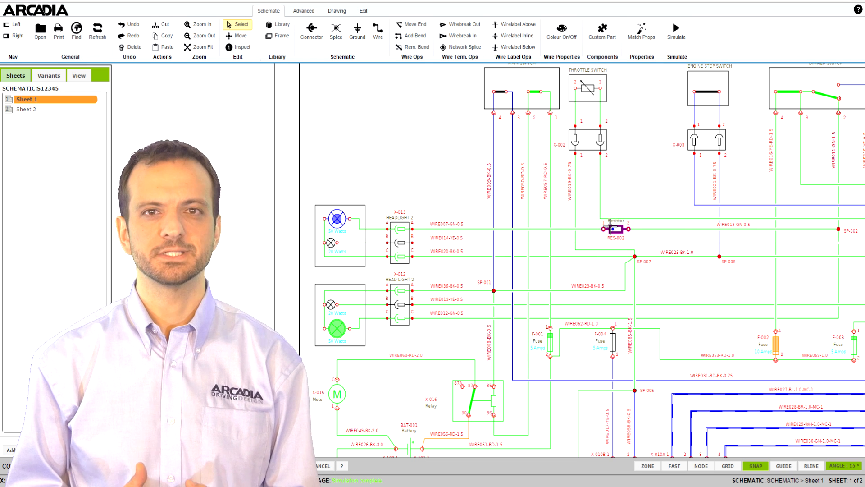
{"action": "double_click", "coordinate": [614, 229]}
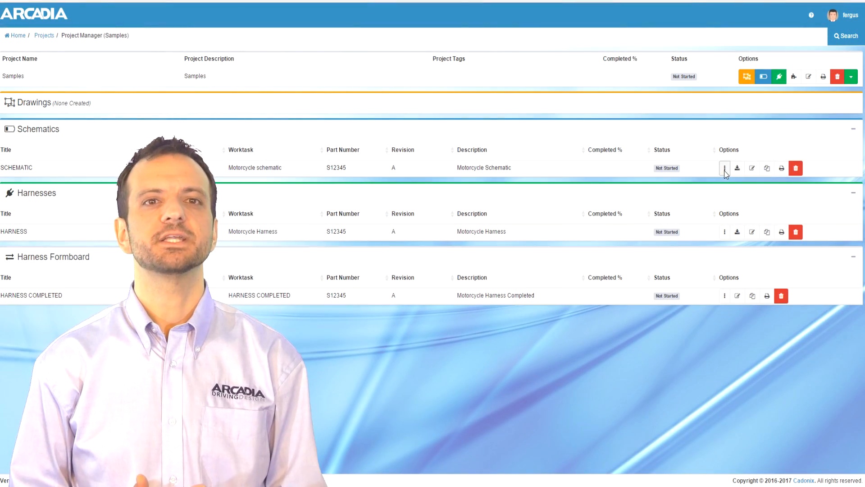
Step: Download the motorcycle schematic's DSI export and show its Wire Export table
{"action": "left_click", "coordinate": [725, 168]}
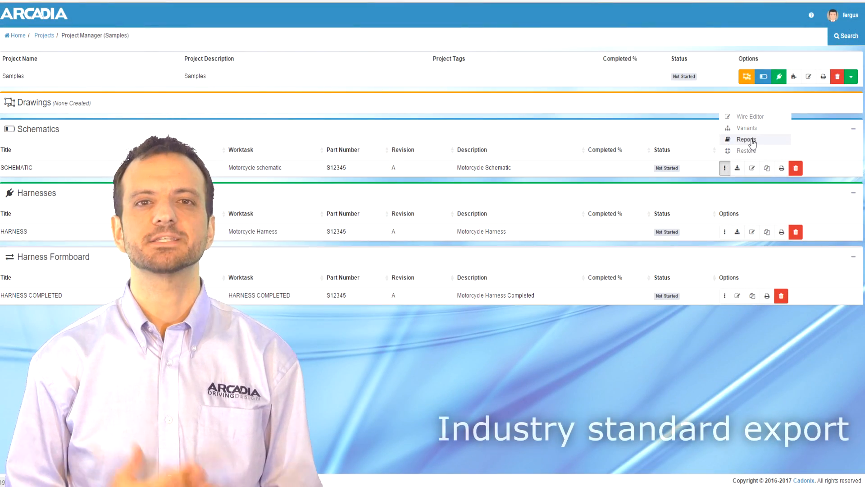
{"action": "left_click", "coordinate": [746, 139]}
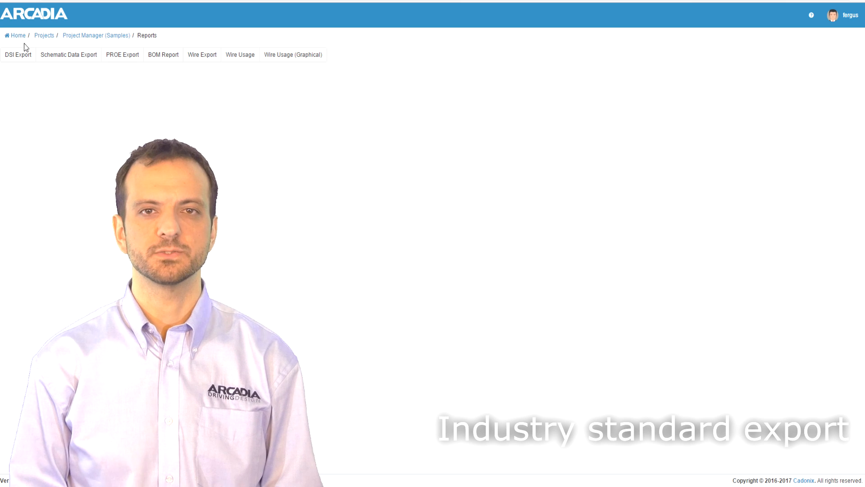
{"action": "left_click", "coordinate": [18, 54]}
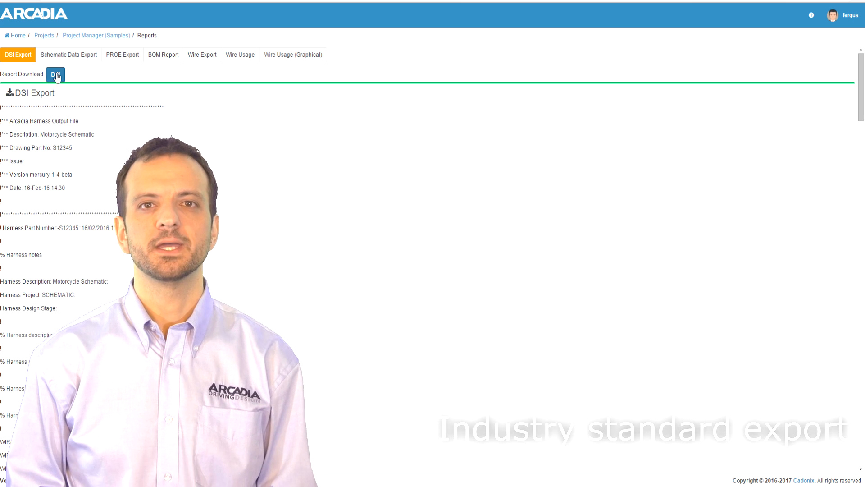
{"action": "left_click", "coordinate": [55, 74]}
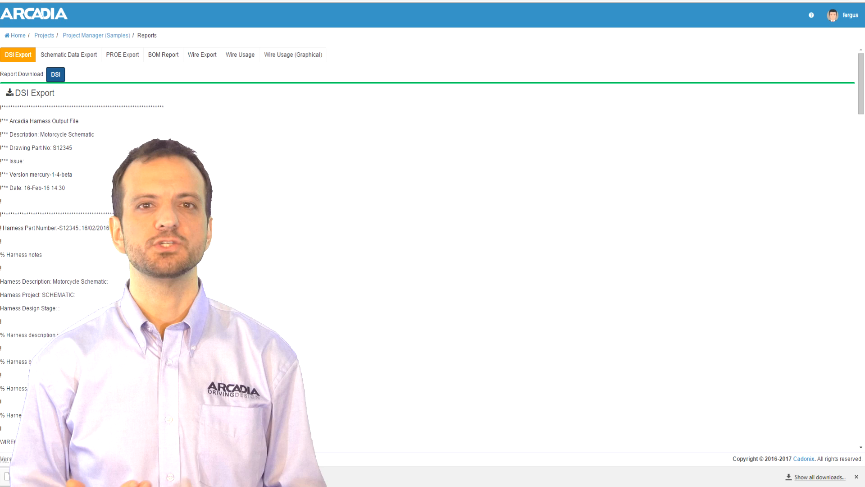
{"action": "left_click", "coordinate": [201, 55]}
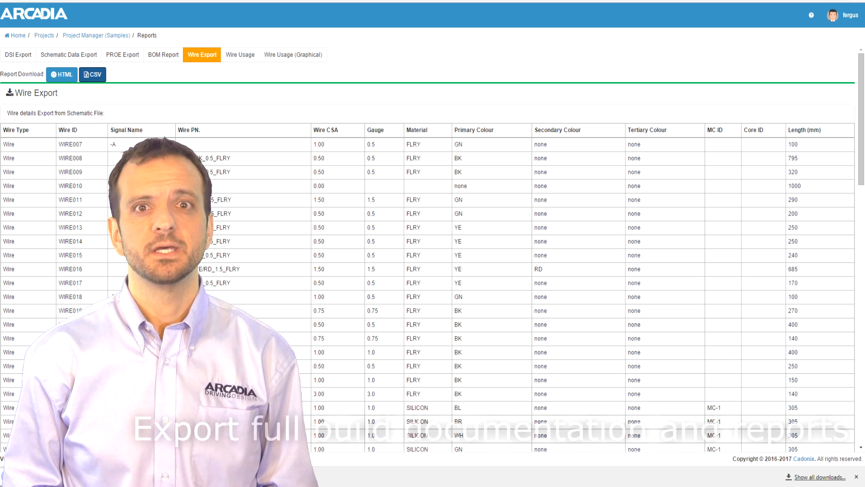
{"action": "left_click", "coordinate": [92, 74]}
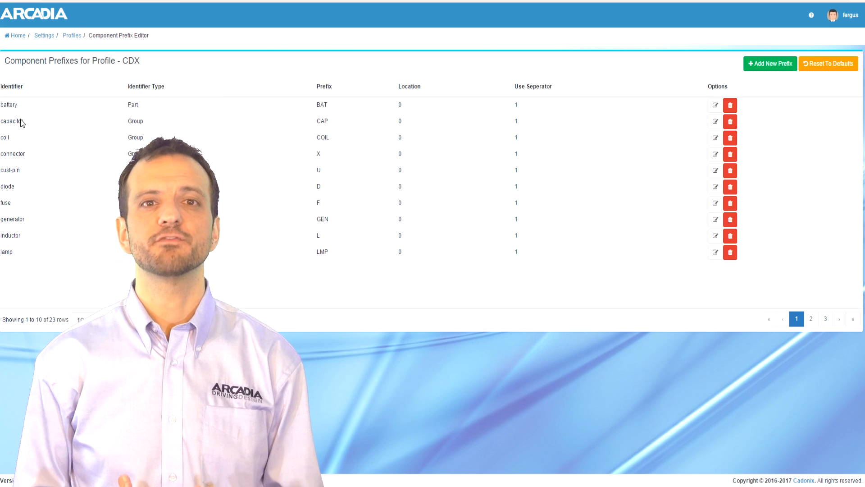
Step: Navigate from the Component Prefix Editor to the Fergus project manager
{"action": "left_click", "coordinate": [715, 137]}
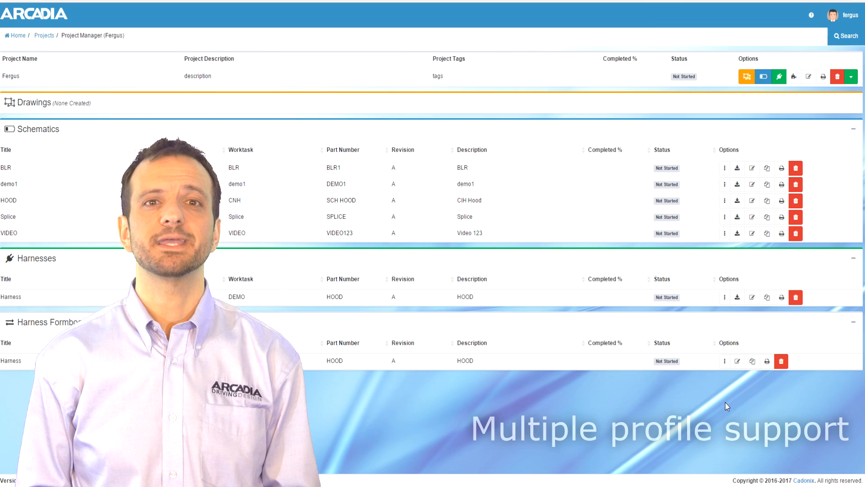
Step: Switch on the VIDEO schematic's EXCLUSIVE DESIRE variant so its resistor branch appears
{"action": "left_click", "coordinate": [725, 233]}
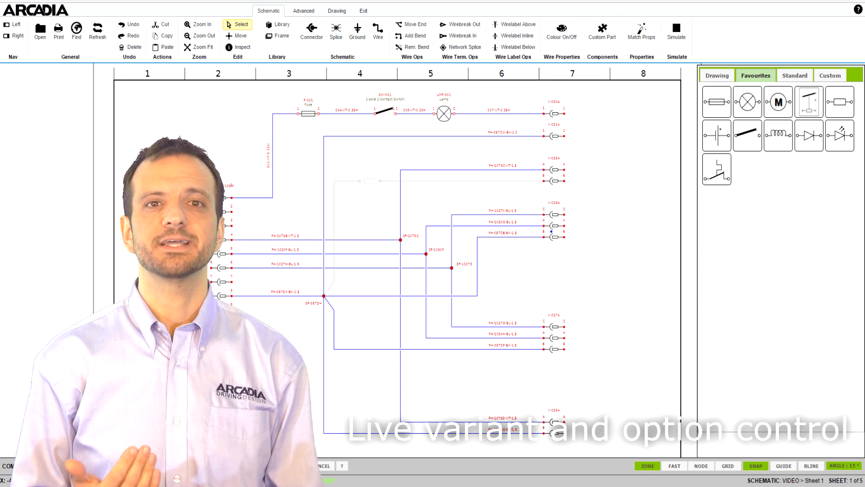
{"action": "left_click", "coordinate": [49, 76]}
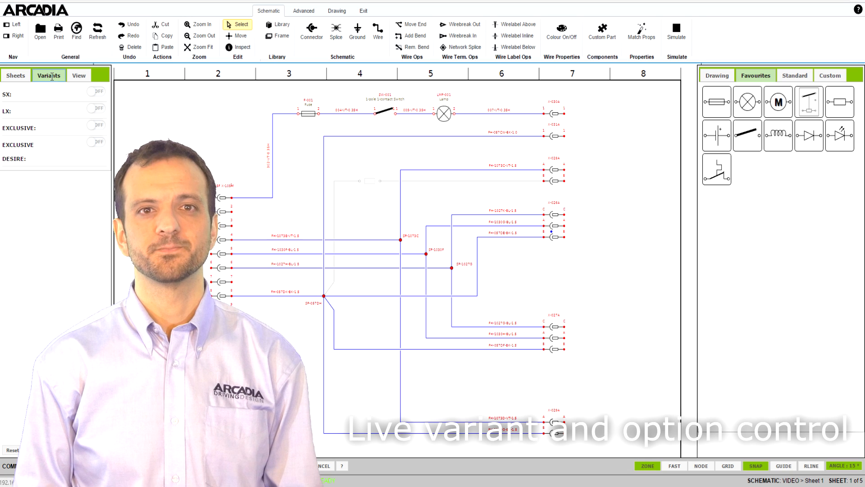
{"action": "left_click", "coordinate": [95, 144]}
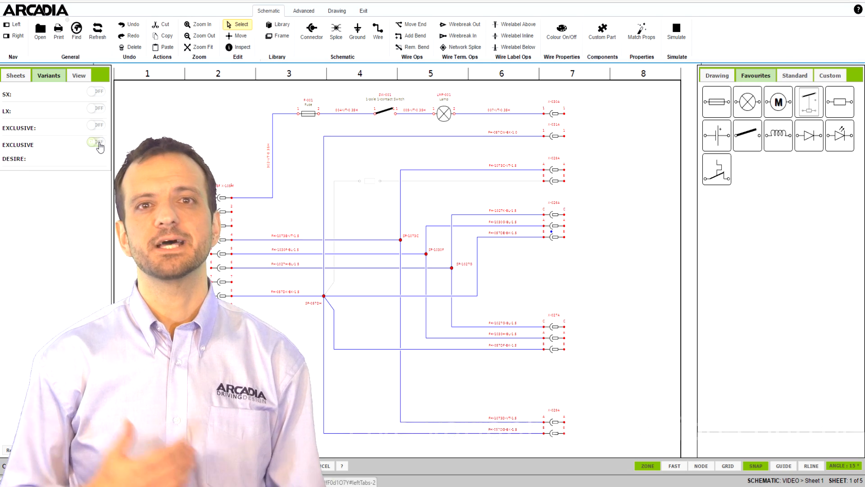
{"action": "left_click", "coordinate": [95, 144]}
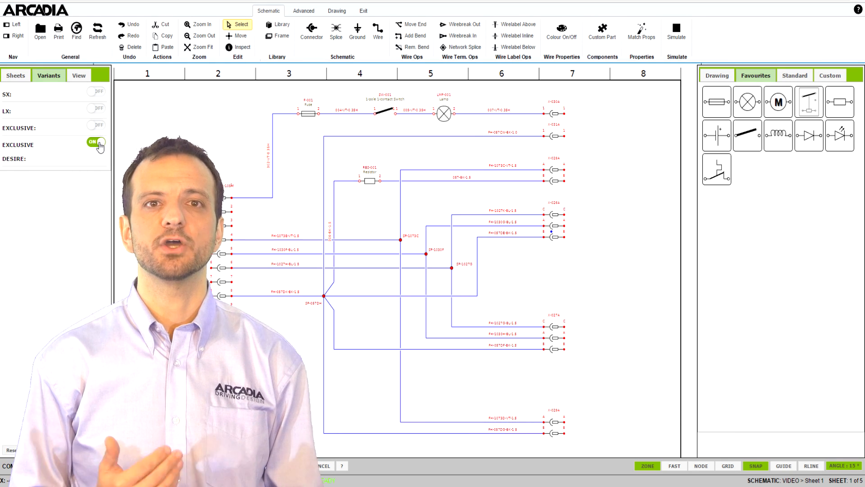
{"action": "left_click", "coordinate": [93, 144]}
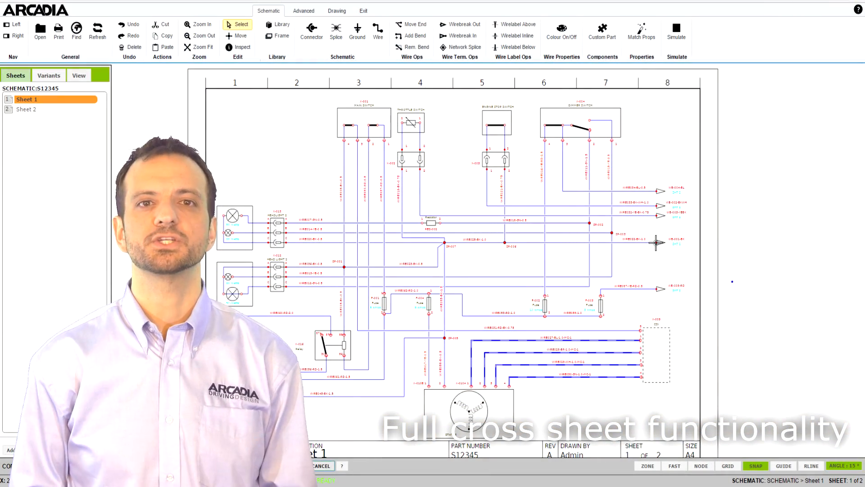
{"action": "right_click", "coordinate": [657, 241]}
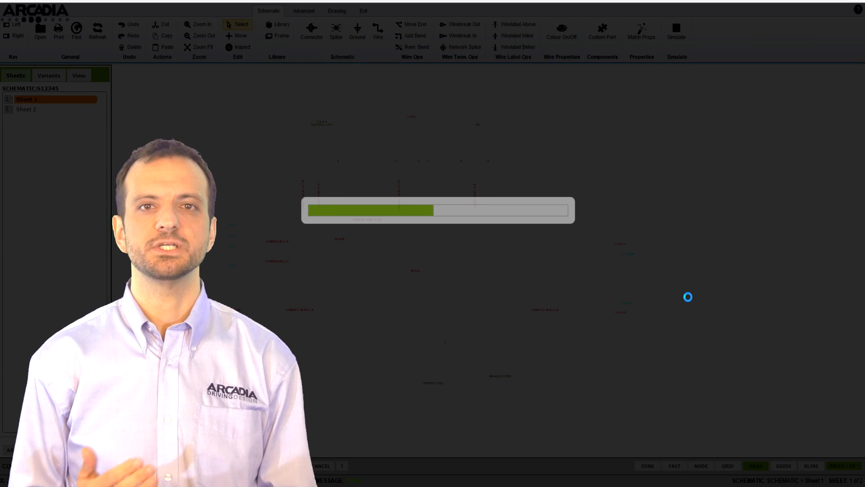
{"action": "left_click", "coordinate": [26, 109]}
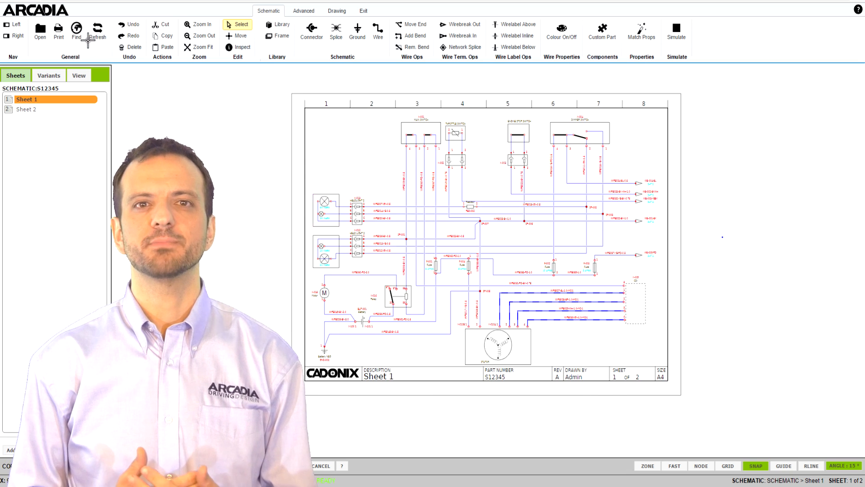
Step: Search the schematic via Find, browsing the Connectors and Wires lists to locate connector X-009 CDI
{"action": "left_click", "coordinate": [76, 31]}
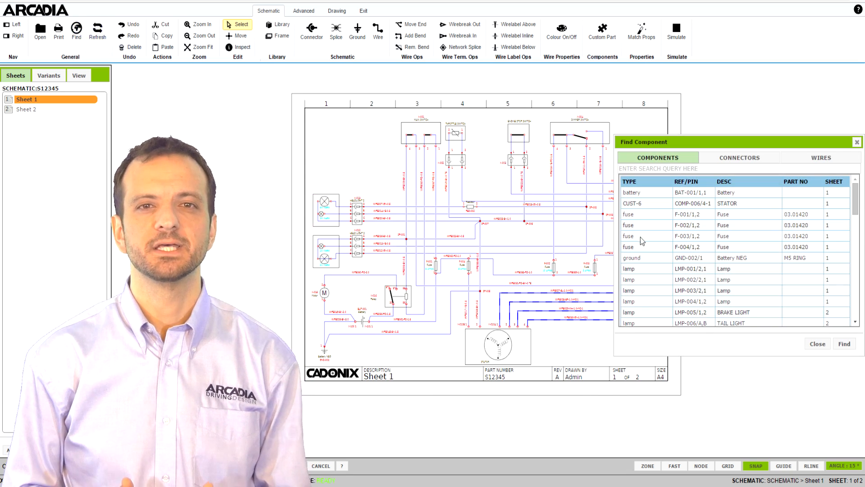
{"action": "left_click", "coordinate": [740, 157]}
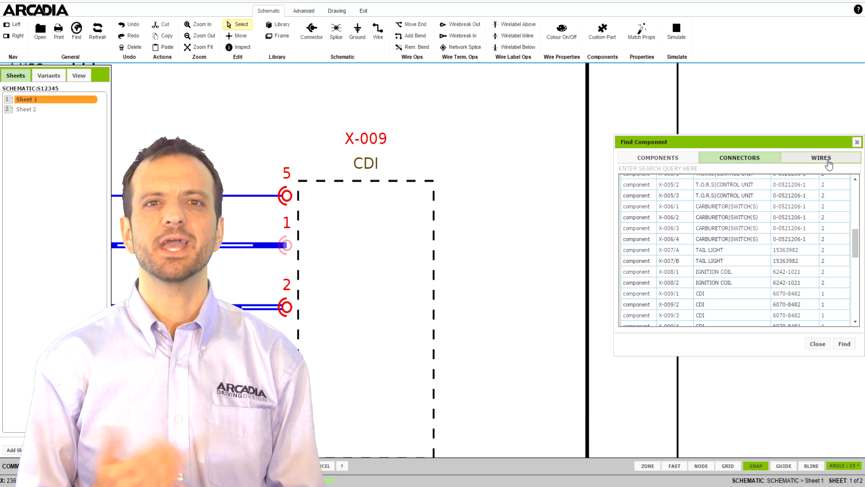
{"action": "left_click", "coordinate": [821, 156]}
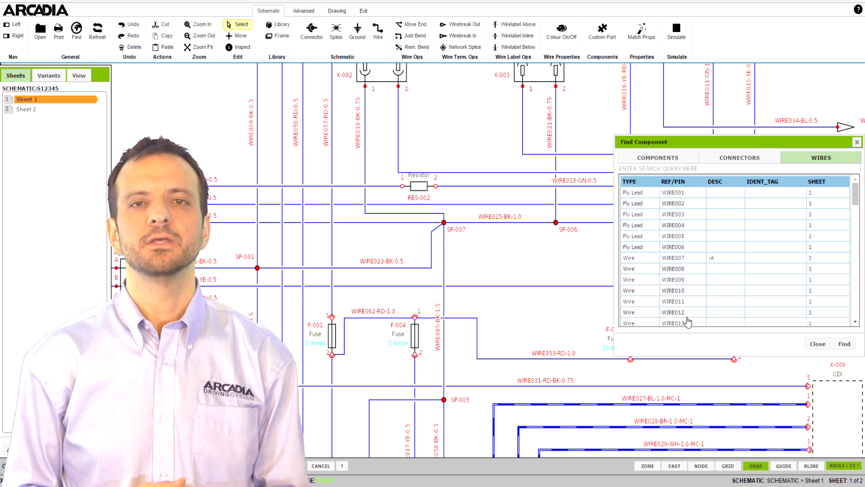
{"action": "left_click", "coordinate": [817, 343]}
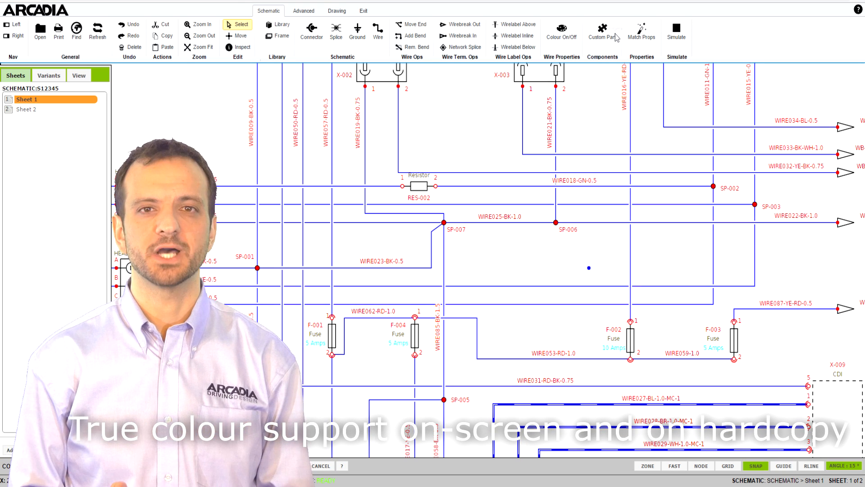
Step: Switch the sheet's wires from uniform blue to their true wire colours
{"action": "left_click", "coordinate": [562, 31]}
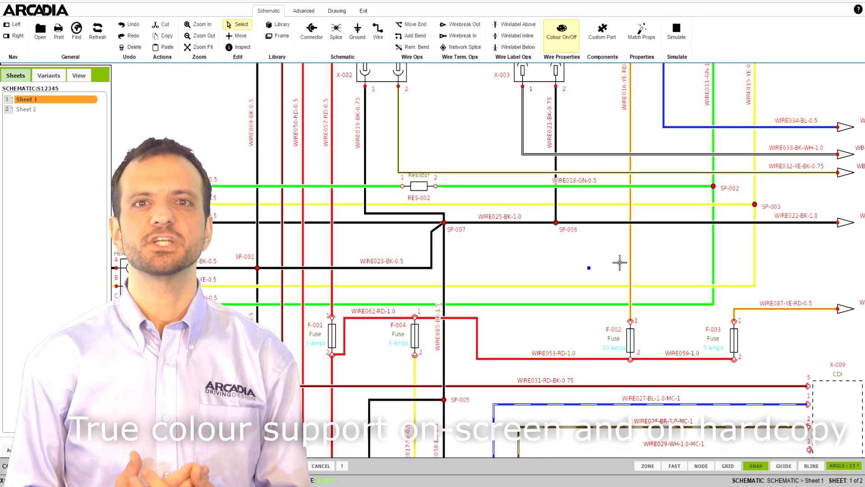